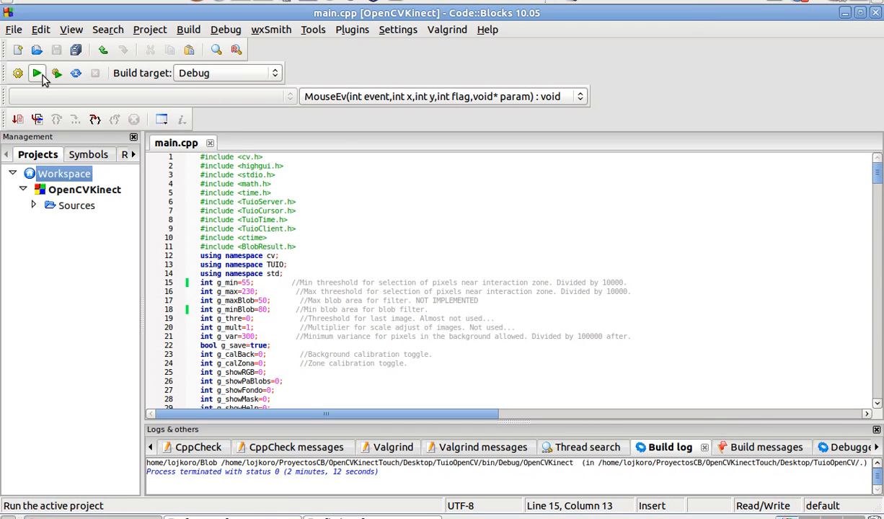
Step: Run the OpenCVKinect project and bring up its settings panel via the broom button in the RGB window
left_click(37, 73)
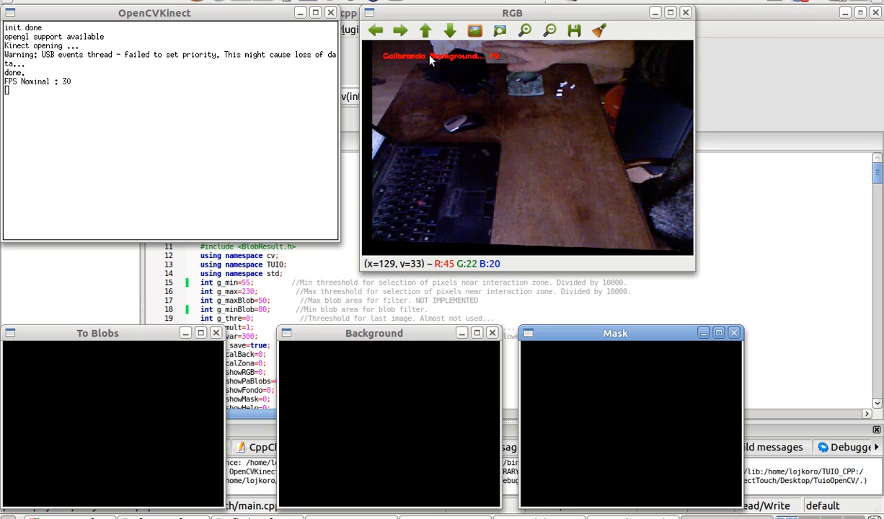
left_click(599, 30)
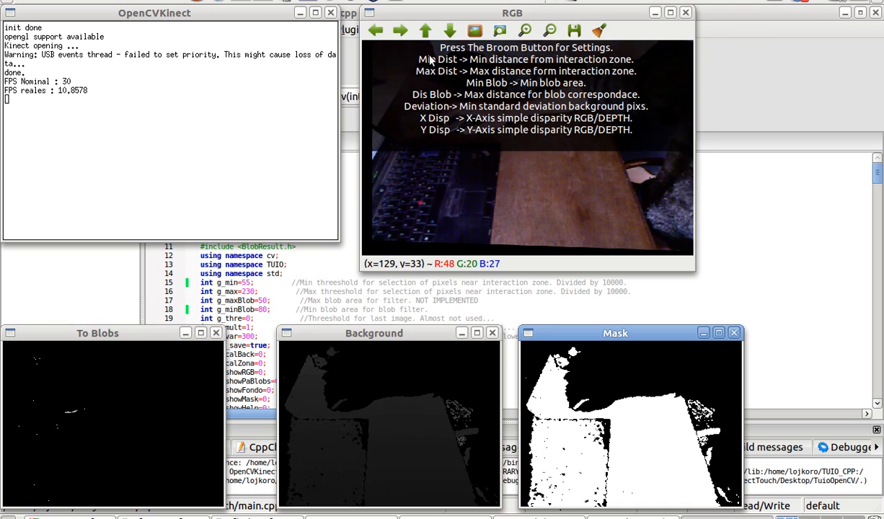
left_click(598, 31)
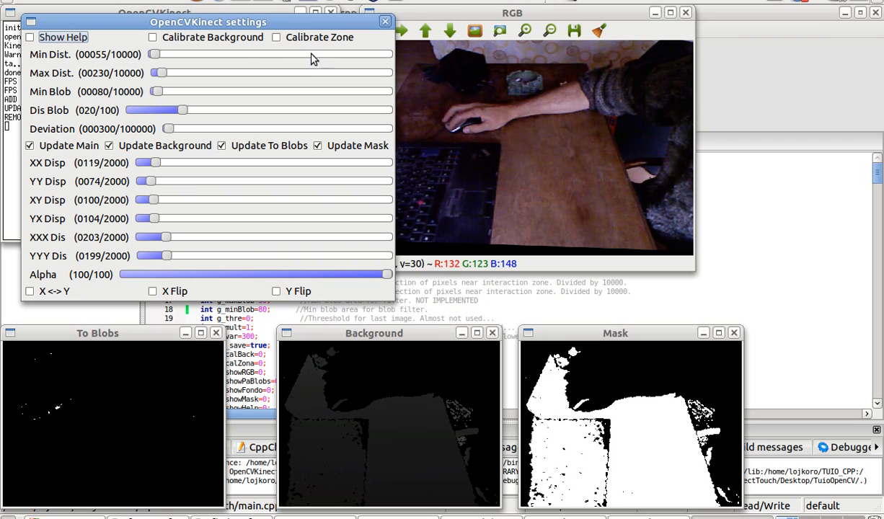
Step: Enable Calibrate Zone so the desk area is marked as the interaction zone
left_click(276, 36)
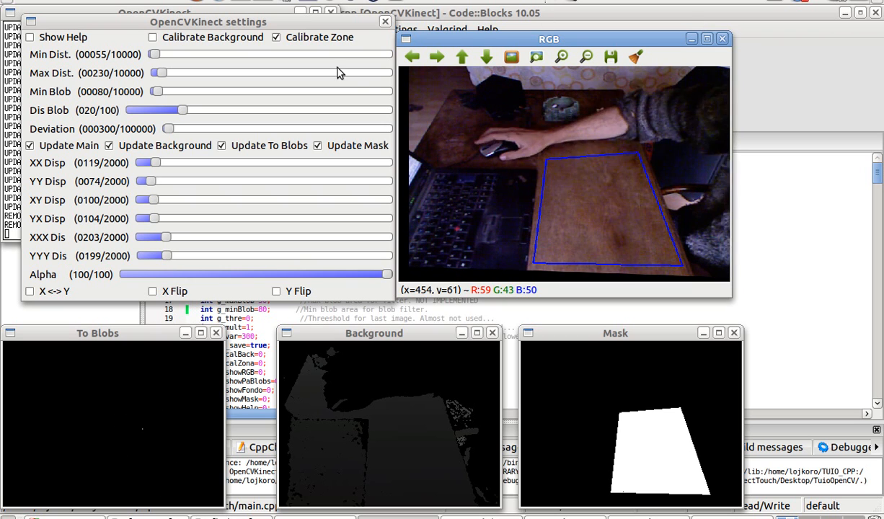
mouse_move(263, 70)
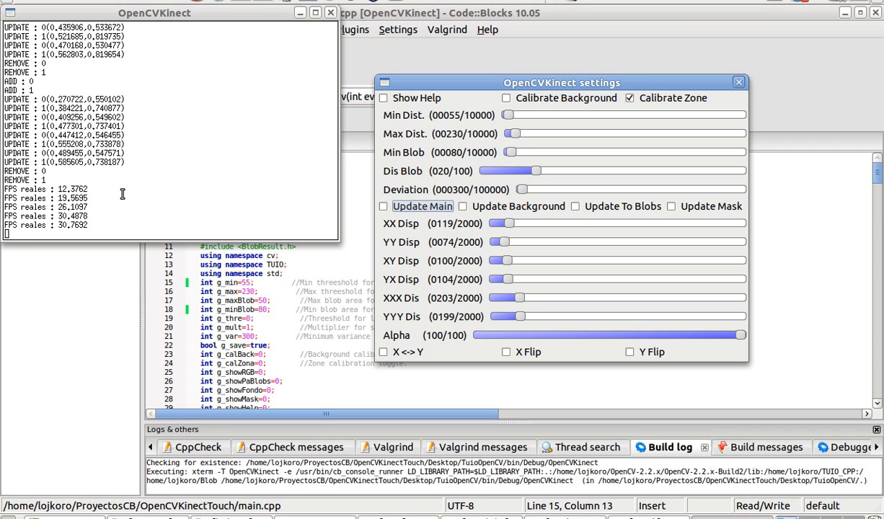
mouse_move(492, 481)
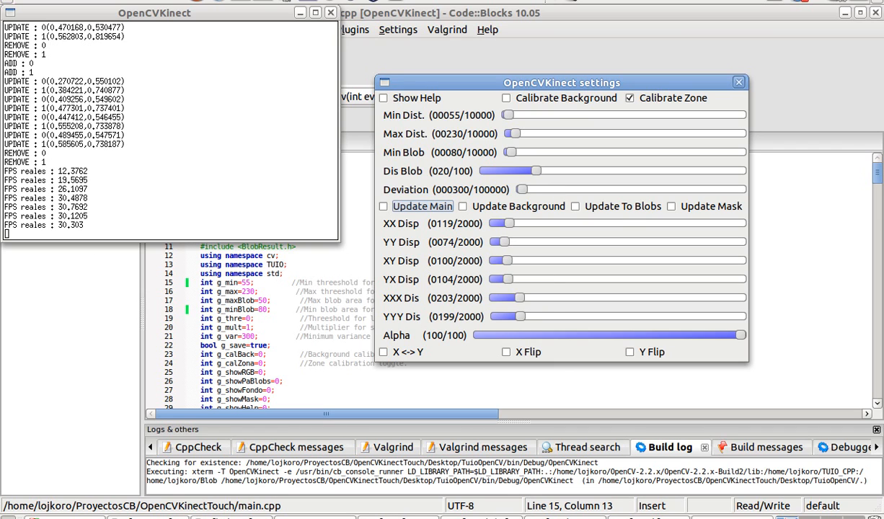
Step: Bring the RGB camera view back to the front after closing the other views
left_click(383, 206)
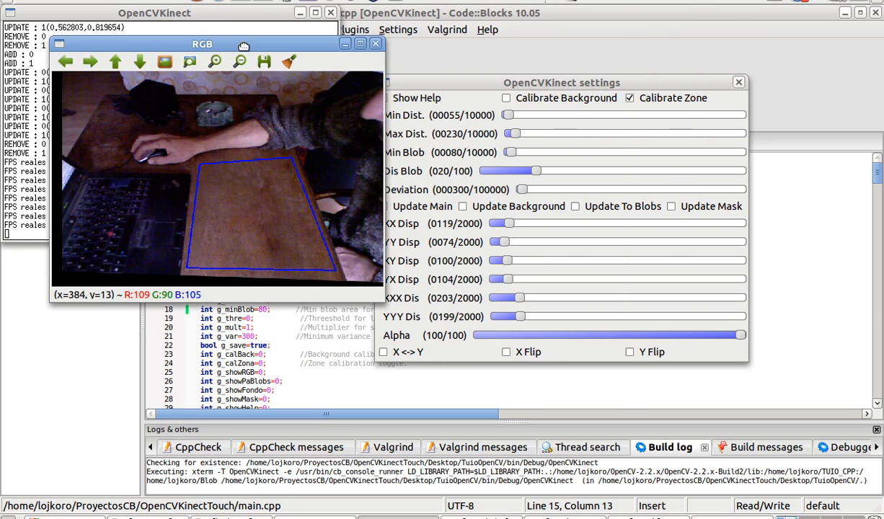
Step: Re-enable Update Main so fingertips in the zone are tracked as blobs
left_click(383, 206)
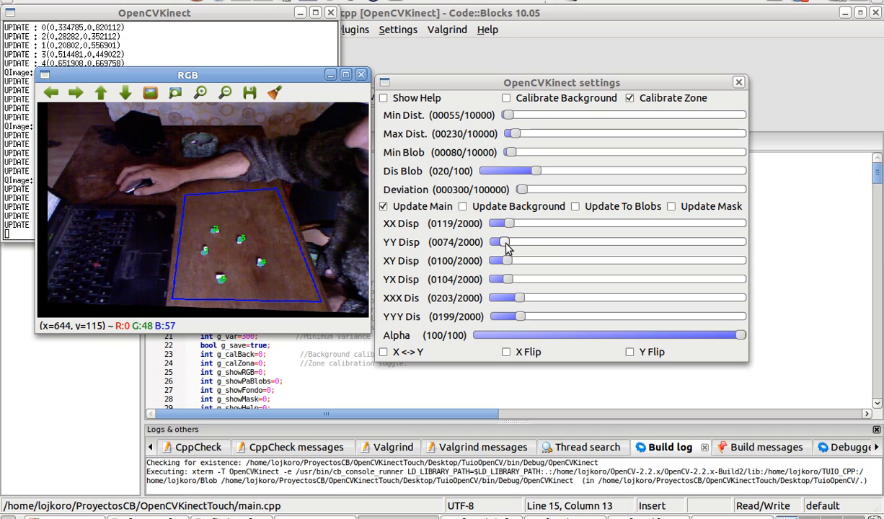
Step: Adjust YY Disp to about 78 and XX Disp to about 112 so blobs align with fingertips
left_click_drag(503, 241, 526, 241)
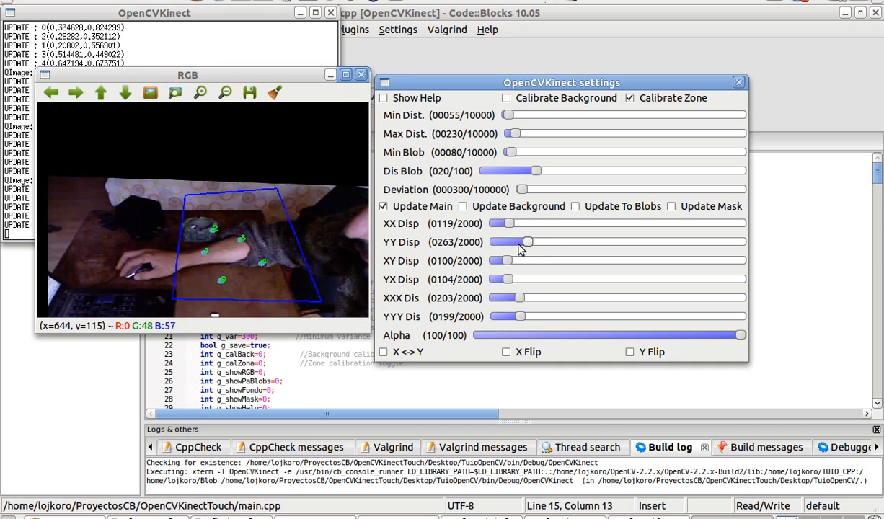
left_click_drag(530, 242, 505, 242)
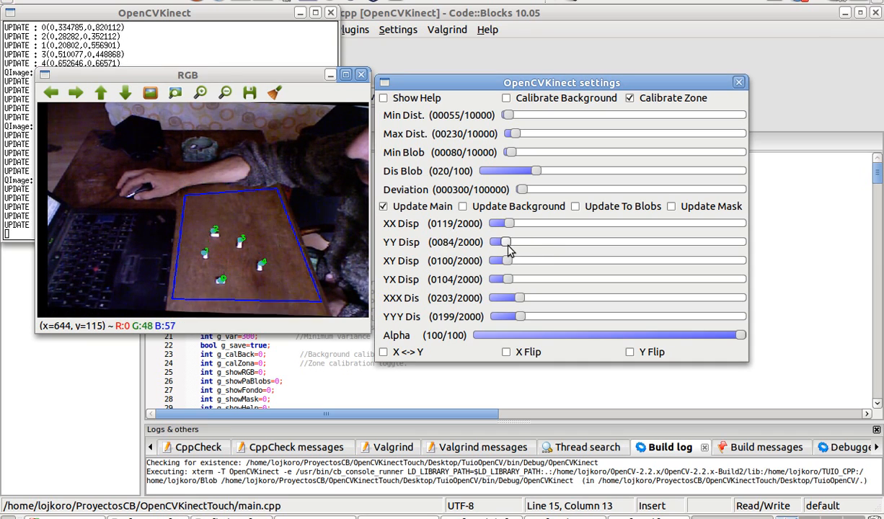
left_click_drag(504, 241, 499, 242)
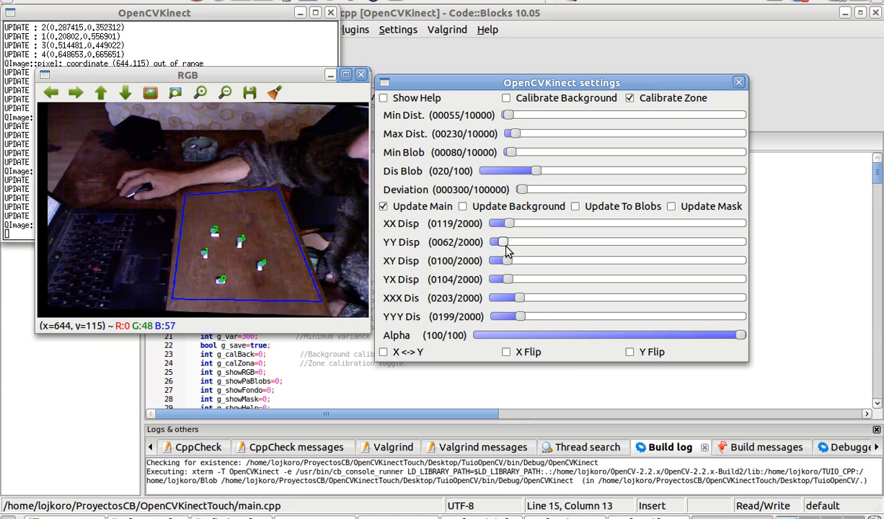
left_click_drag(499, 241, 512, 242)
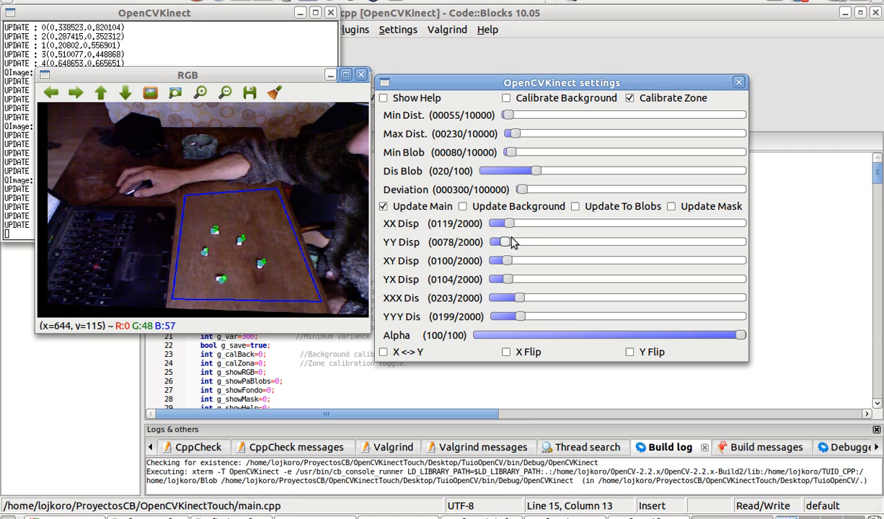
left_click_drag(501, 222, 512, 223)
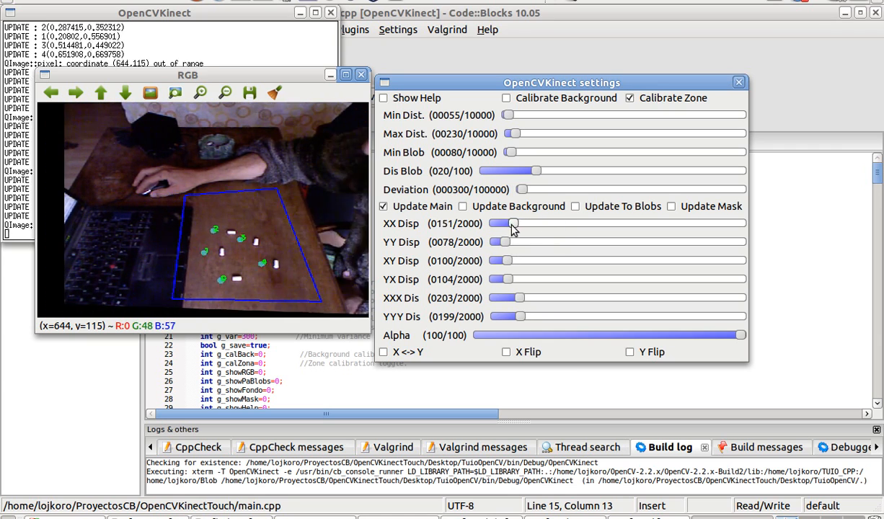
left_click_drag(504, 223, 493, 223)
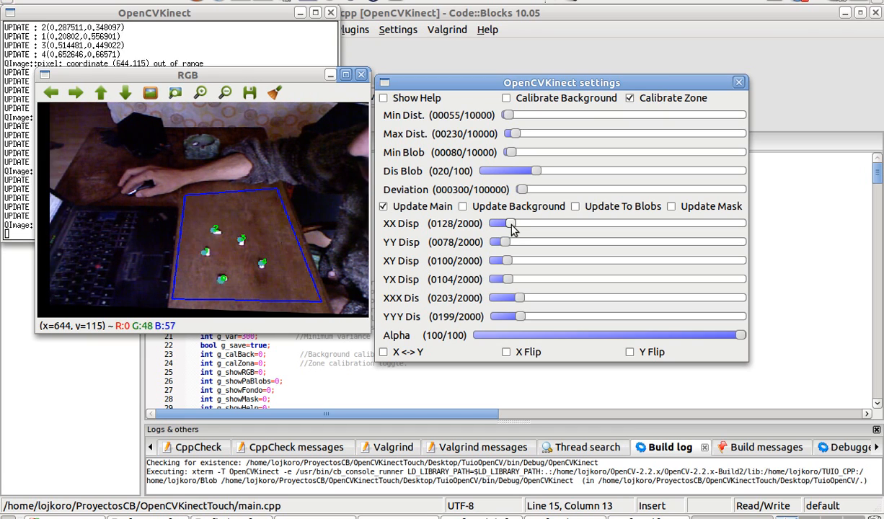
left_click_drag(513, 223, 504, 223)
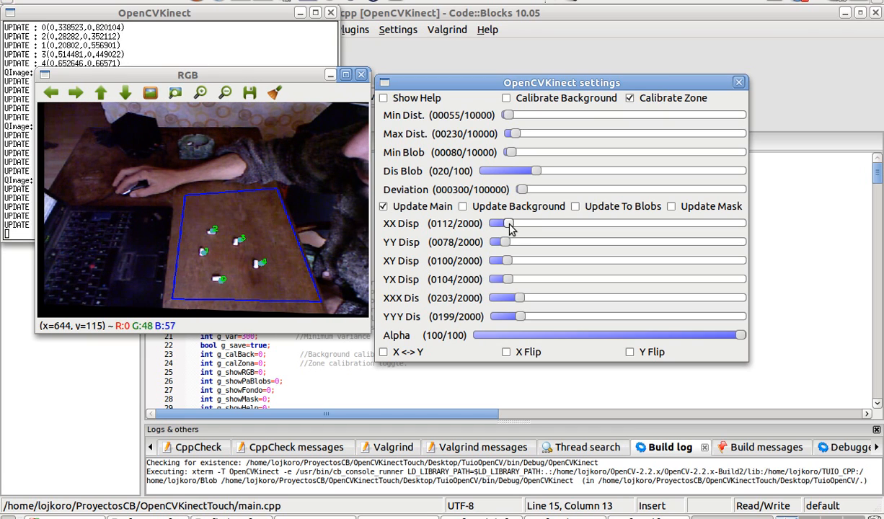